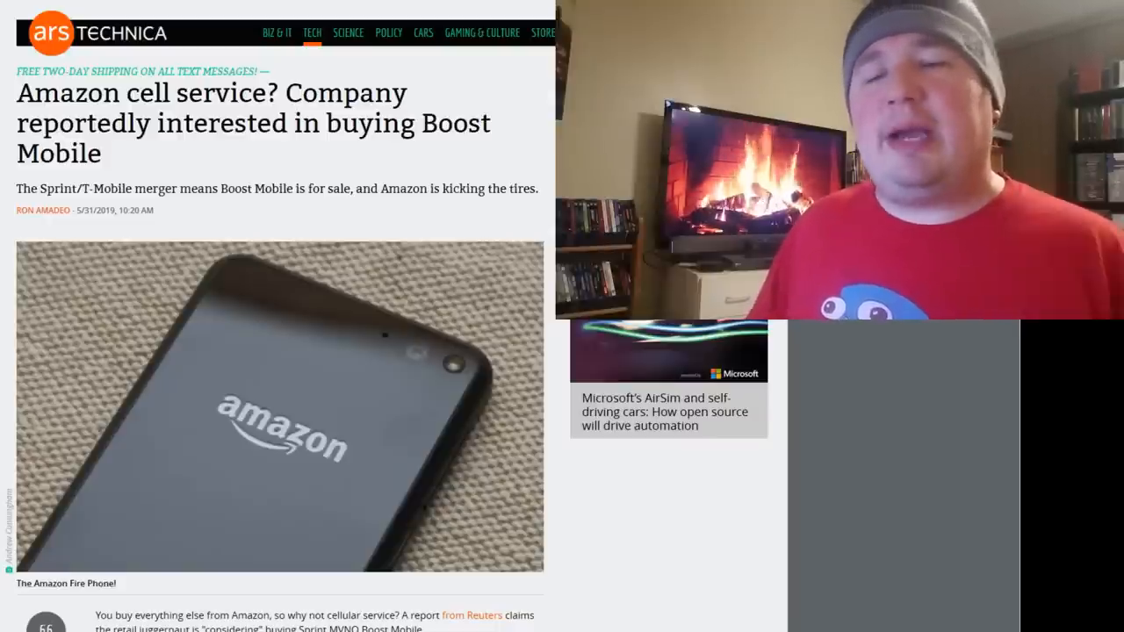
Scroll past the headline and Fire Phone photo to the article's opening paragraphs.
{"action": "scroll", "scroll_direction": "down", "scroll_amount": 3}
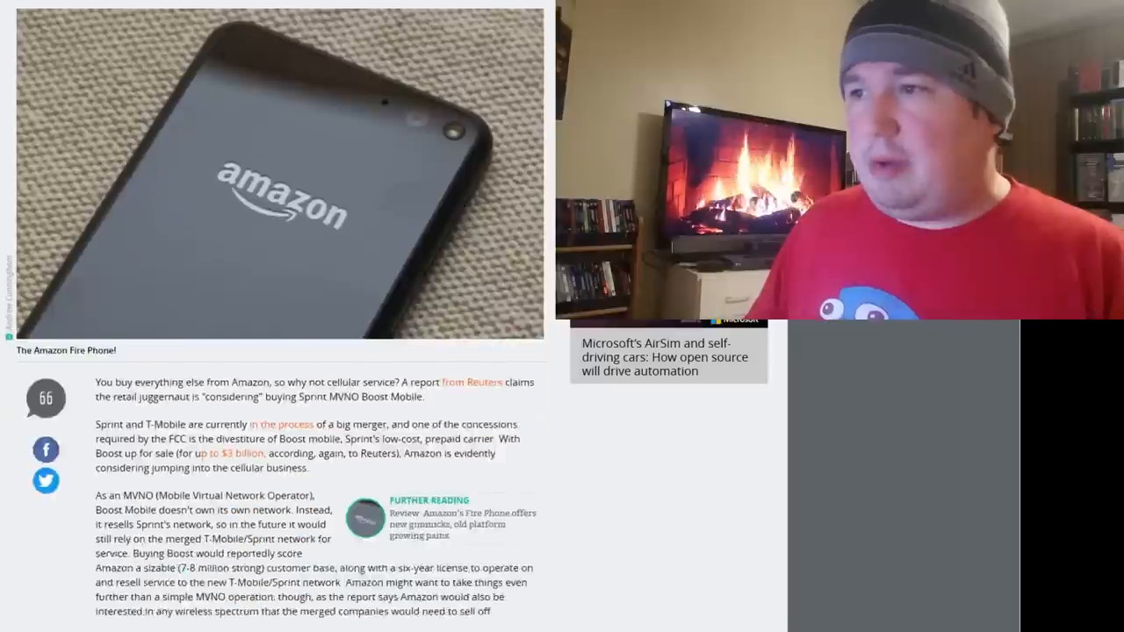
{"action": "scroll", "scroll_direction": "down", "scroll_amount": 3}
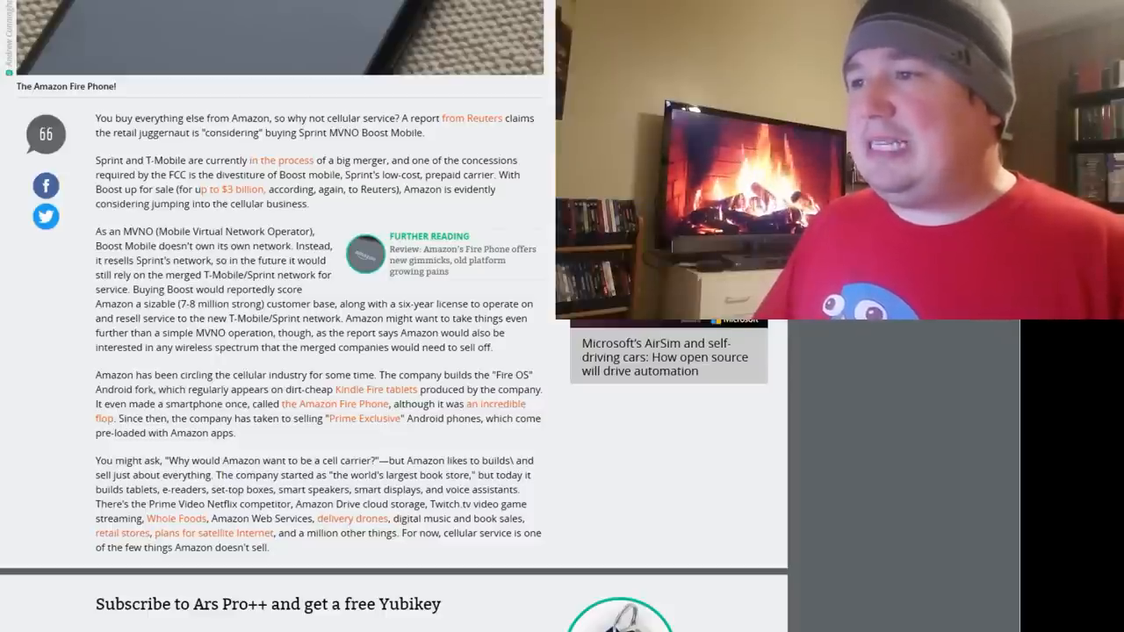
Scroll to the closing paragraph and the 'Subscribe to Ars Pro++' box.
{"action": "scroll", "scroll_direction": "down", "scroll_amount": 3}
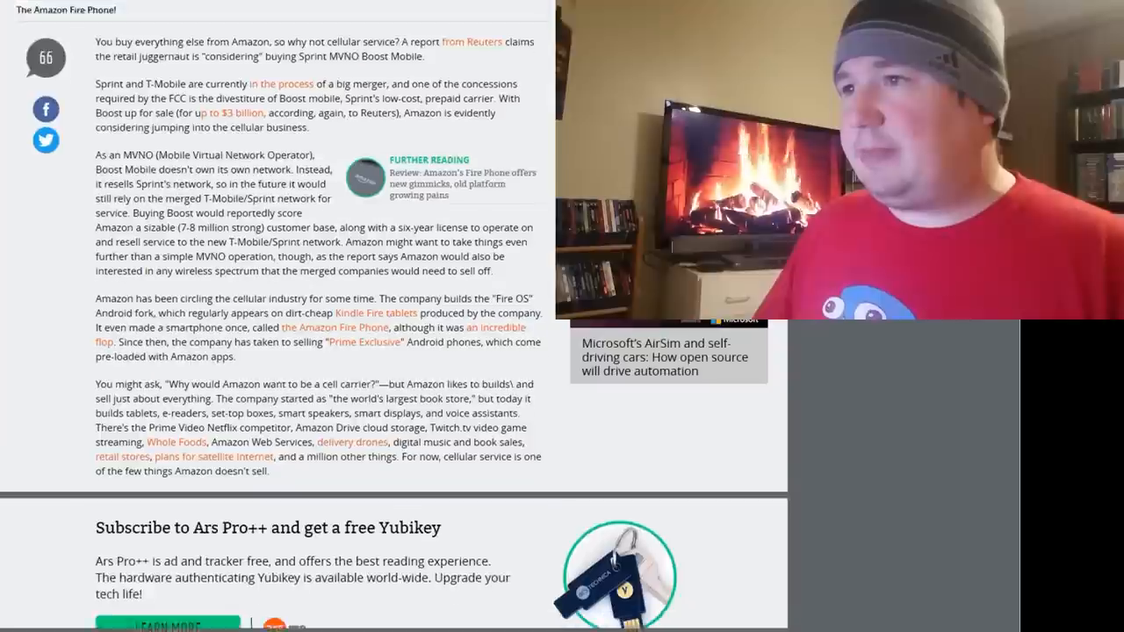
{"action": "scroll", "scroll_direction": "down", "scroll_amount": 3}
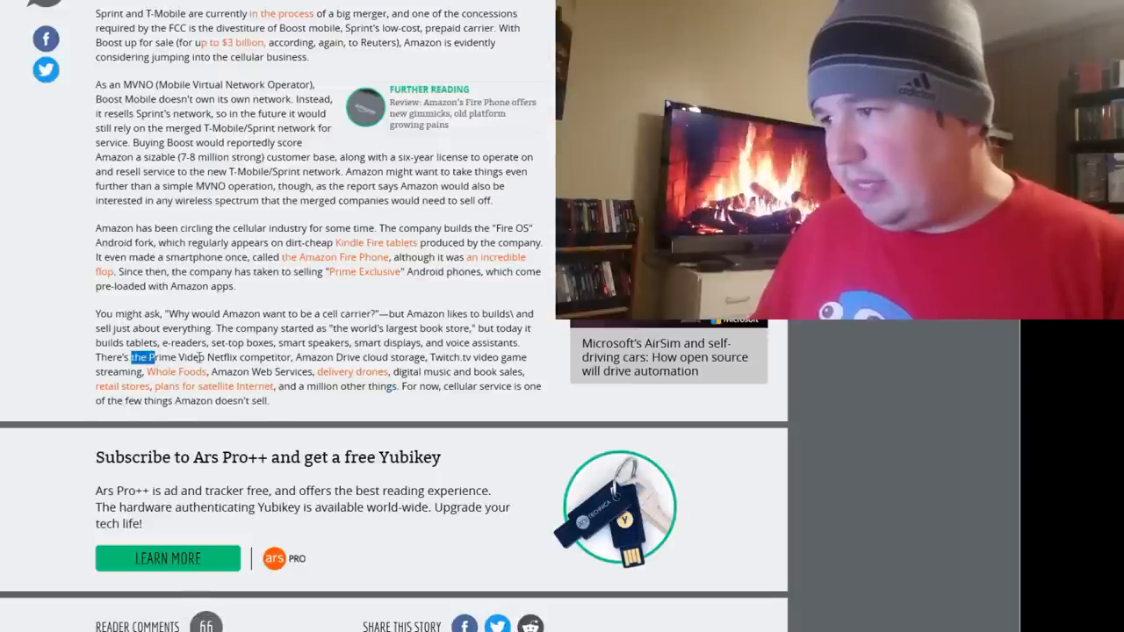
{"action": "left_click_drag", "start_coordinate": [95, 313], "coordinate": [274, 400]}
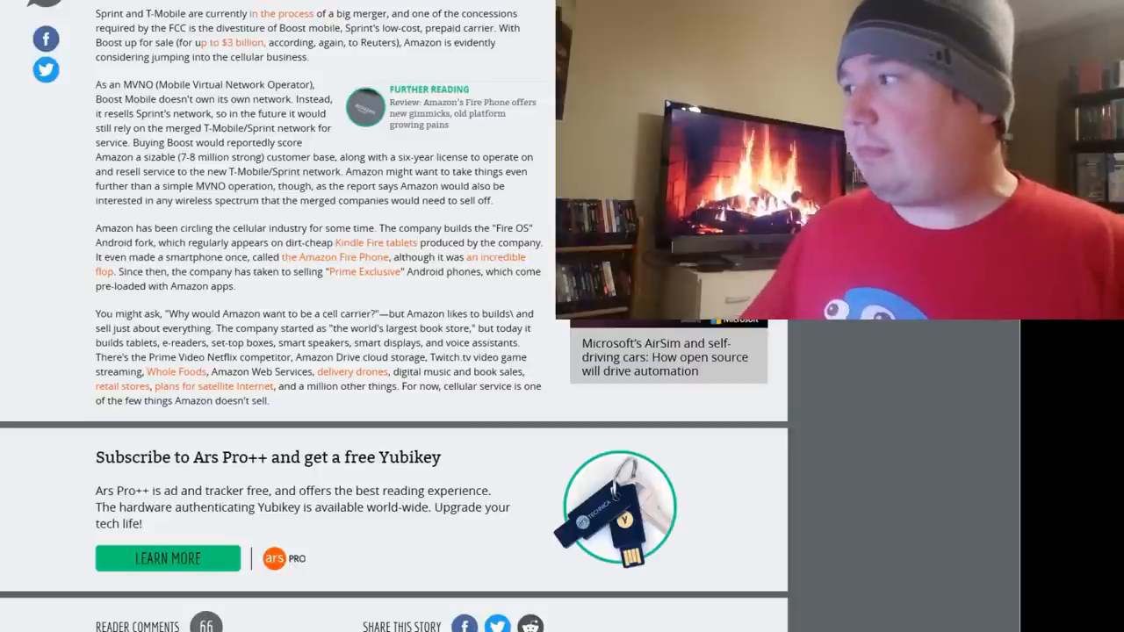
{"action": "scroll", "scroll_direction": "up", "scroll_amount": 3}
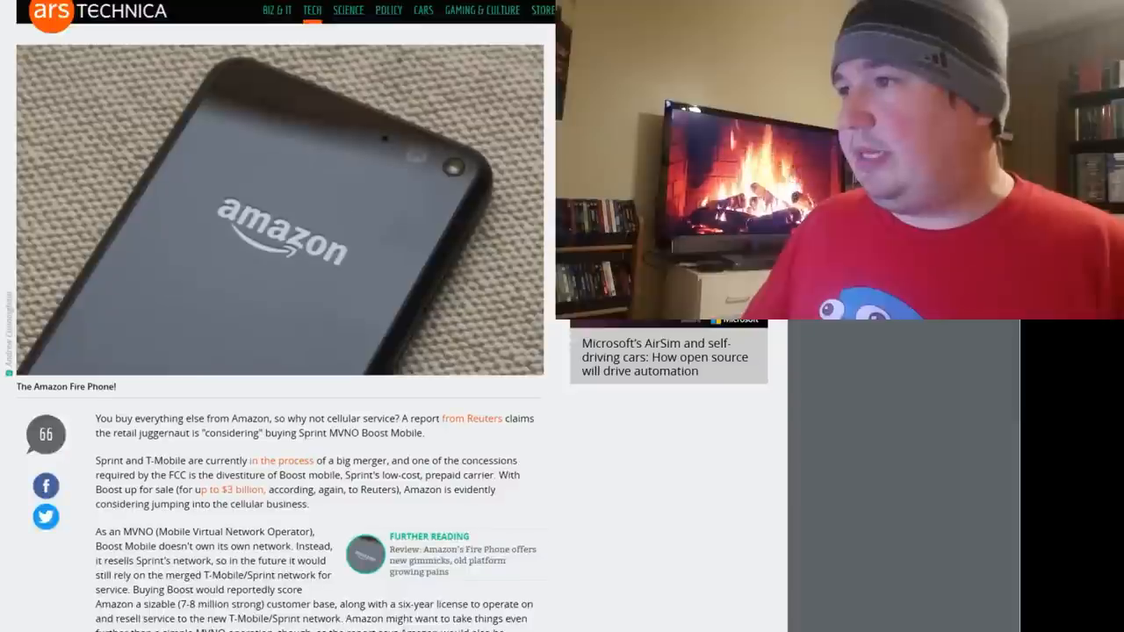